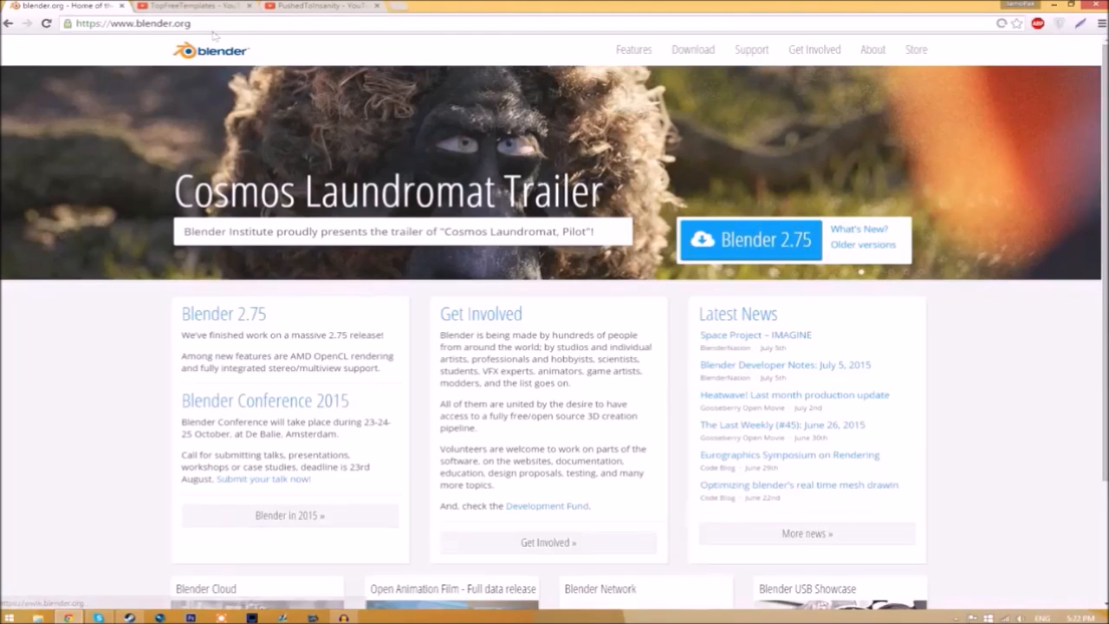
- Follow blender.org's Download link to the Blender 2.75 for Windows download page
click(130, 40)
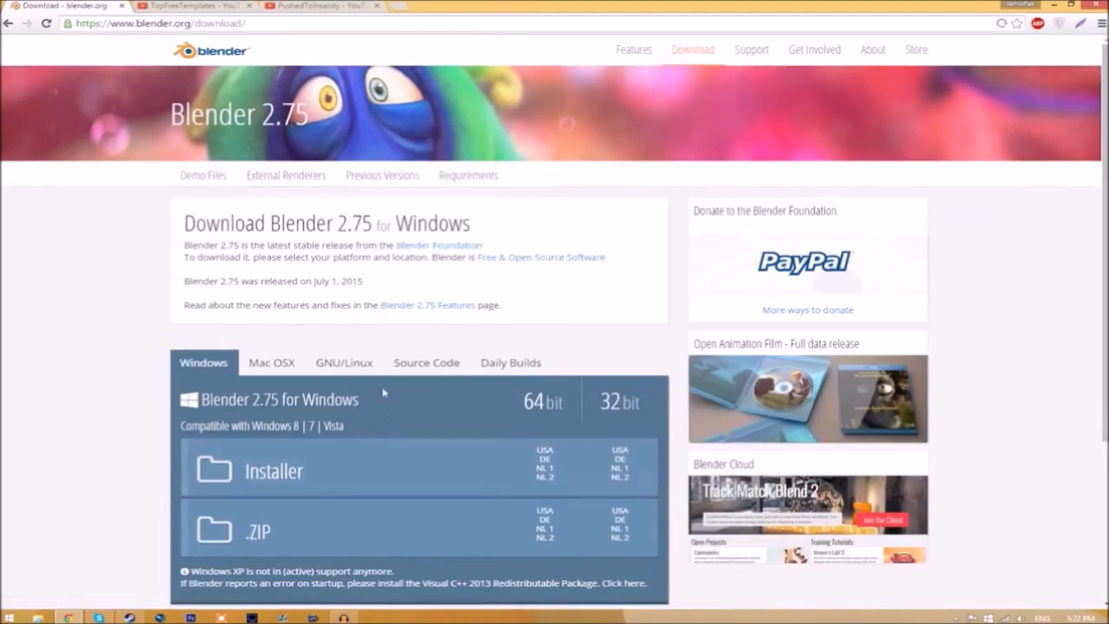
mouse_move(310, 362)
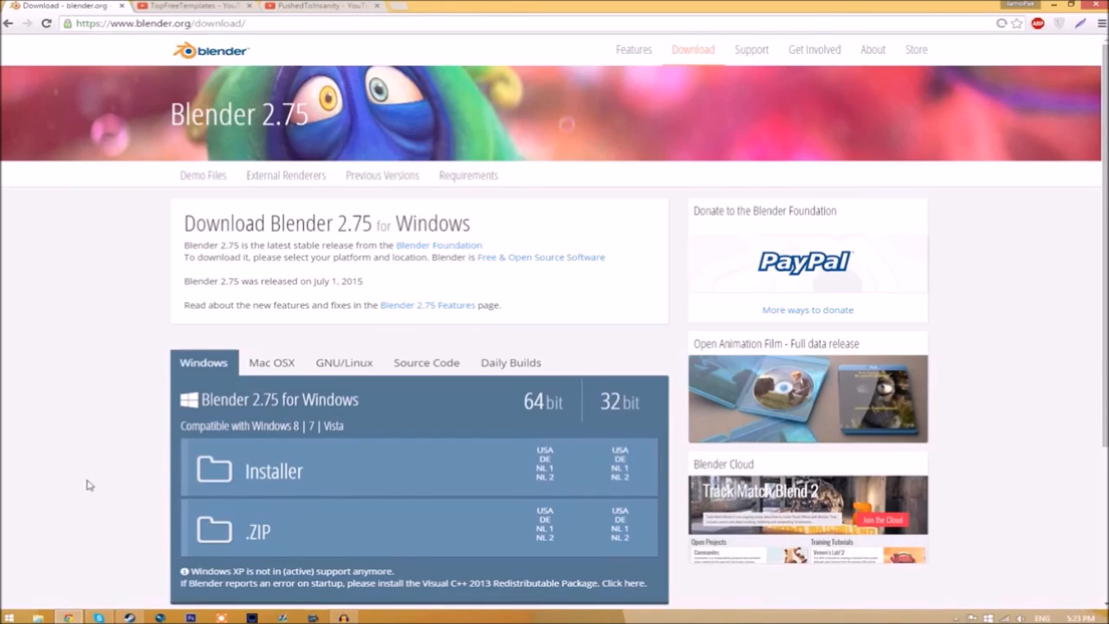
- Switch to the TopFreeTemplates YouTube tab to browse its intro template videos
click(190, 6)
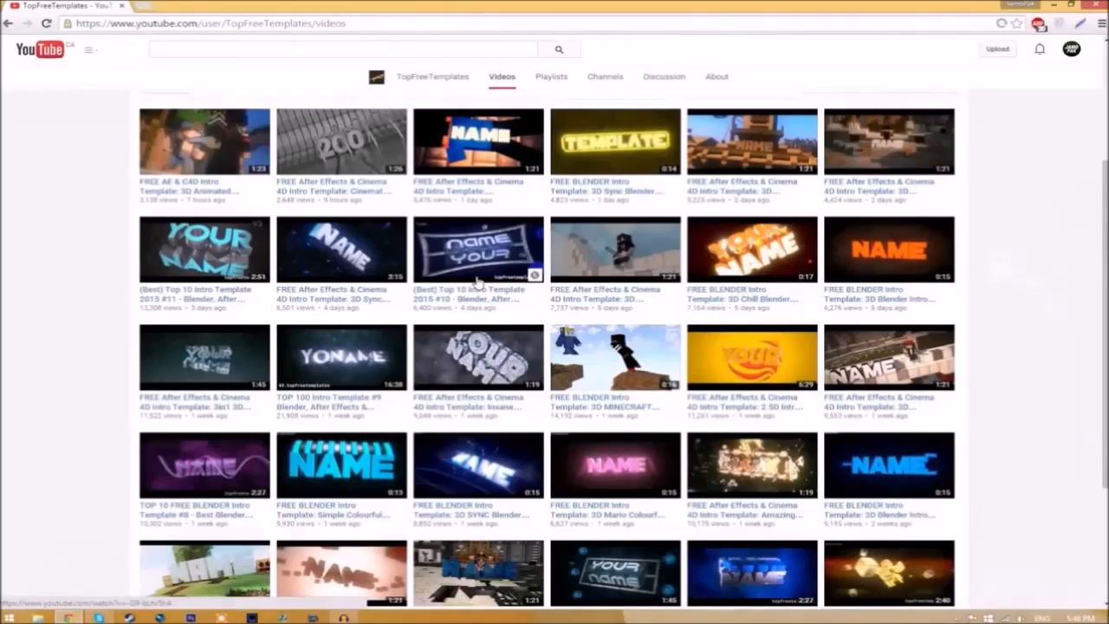
mouse_move(473, 397)
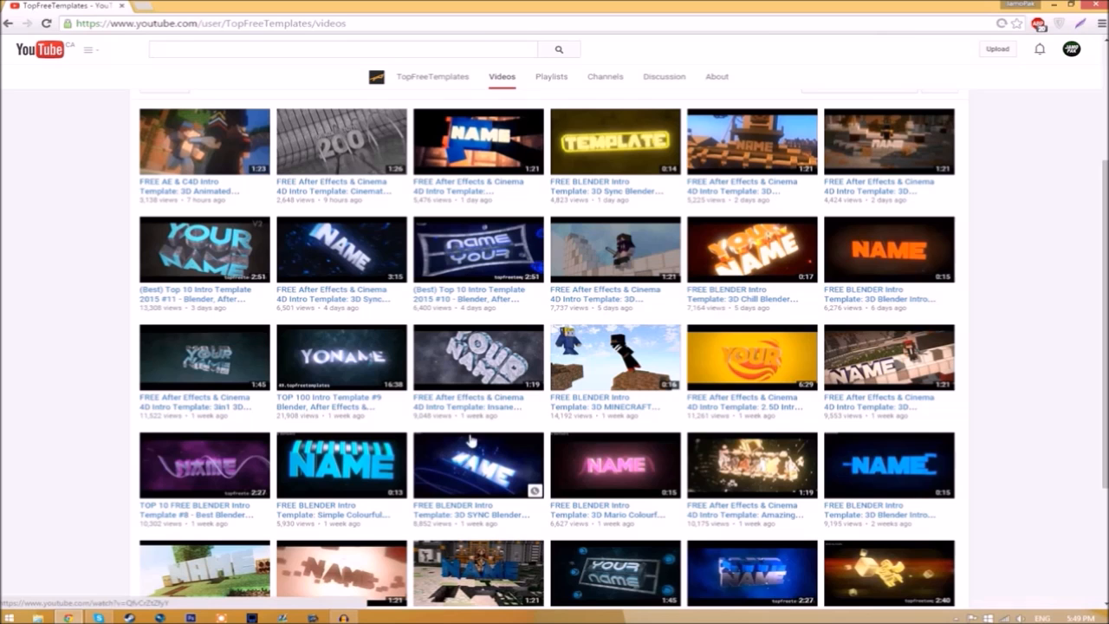
mouse_move(881, 206)
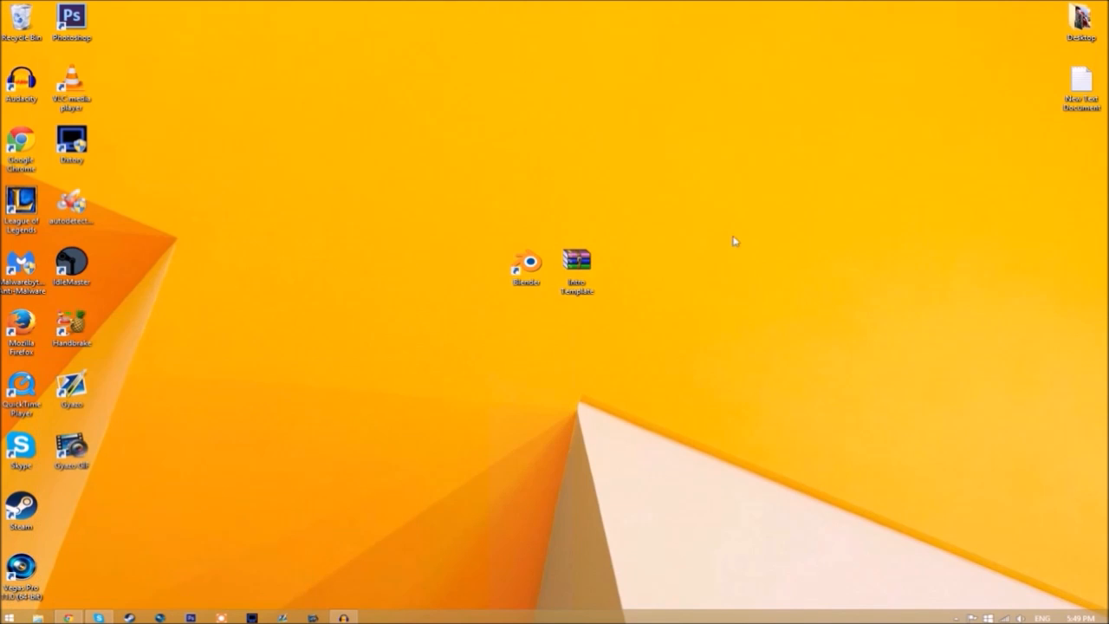
- Extract the Intro Template archive onto the desktop with Extract Here
click(575, 260)
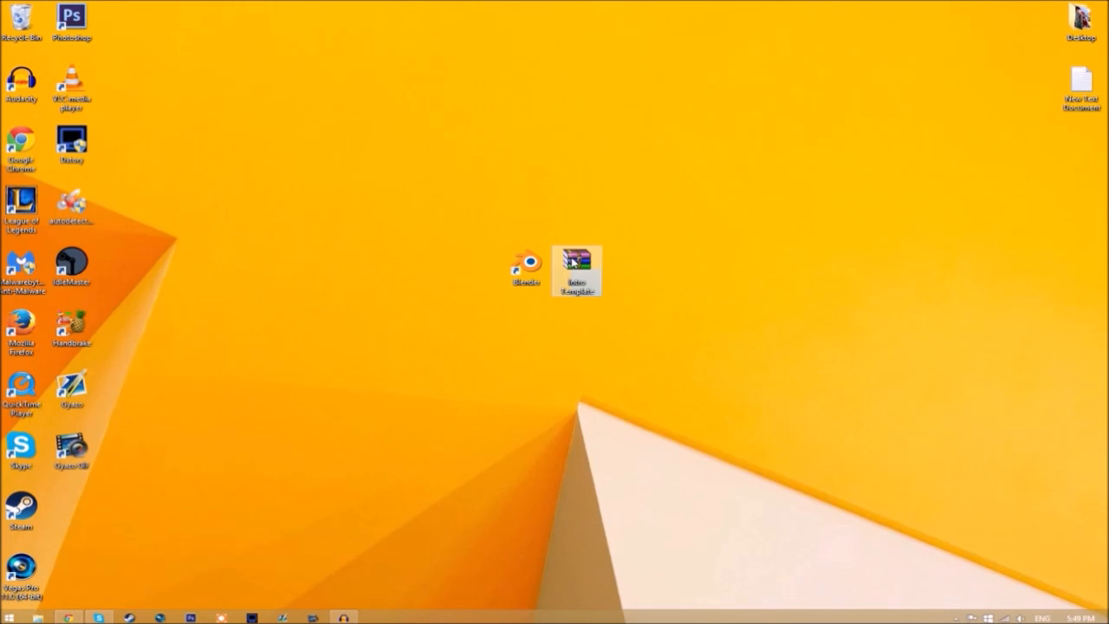
right_click(577, 264)
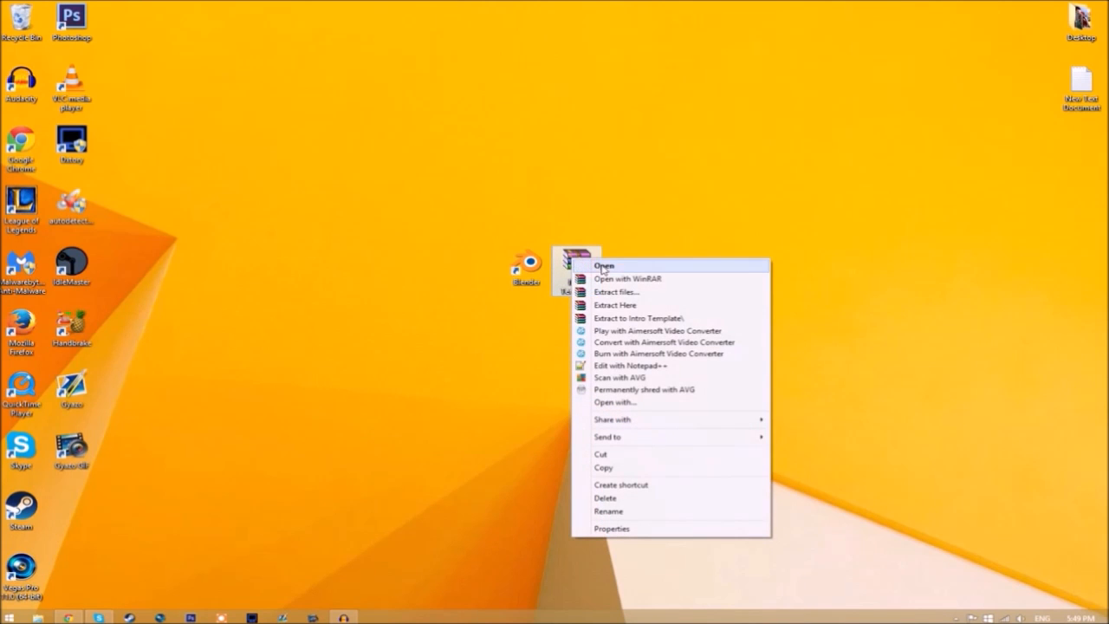
click(637, 318)
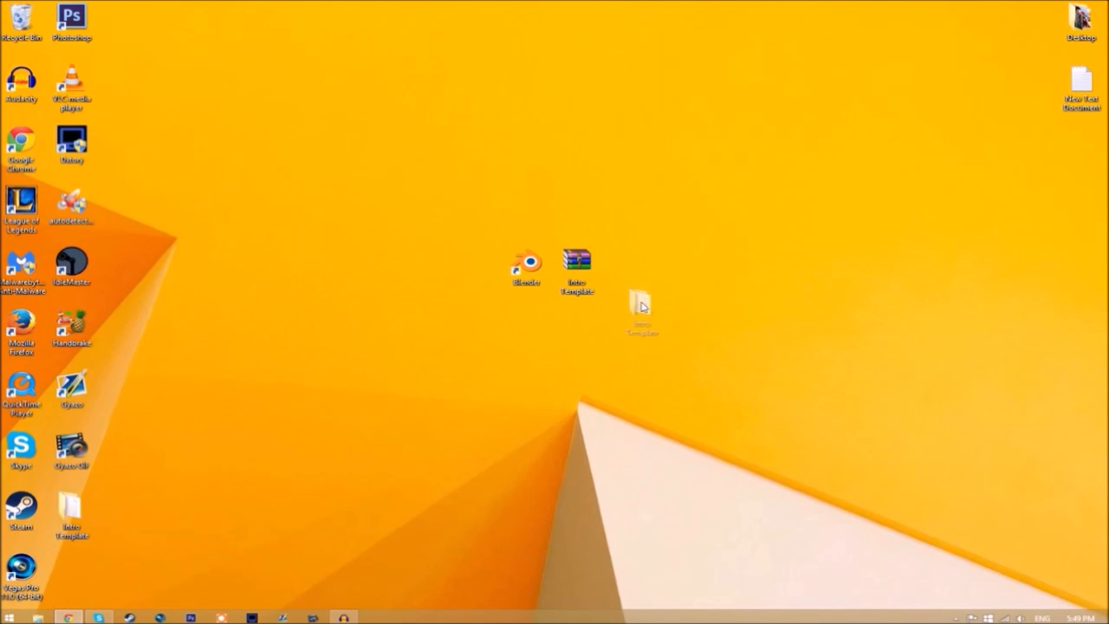
- Open the extracted Intro Template folder, select EDIT TEXT HERE.blend, and close the window
double_click(639, 305)
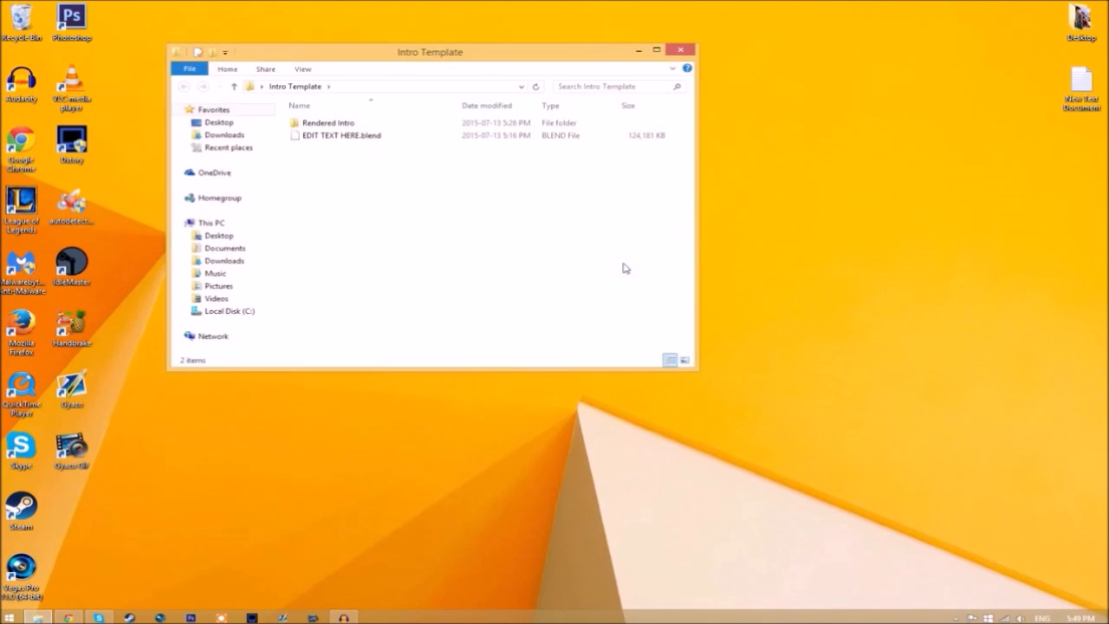
click(343, 136)
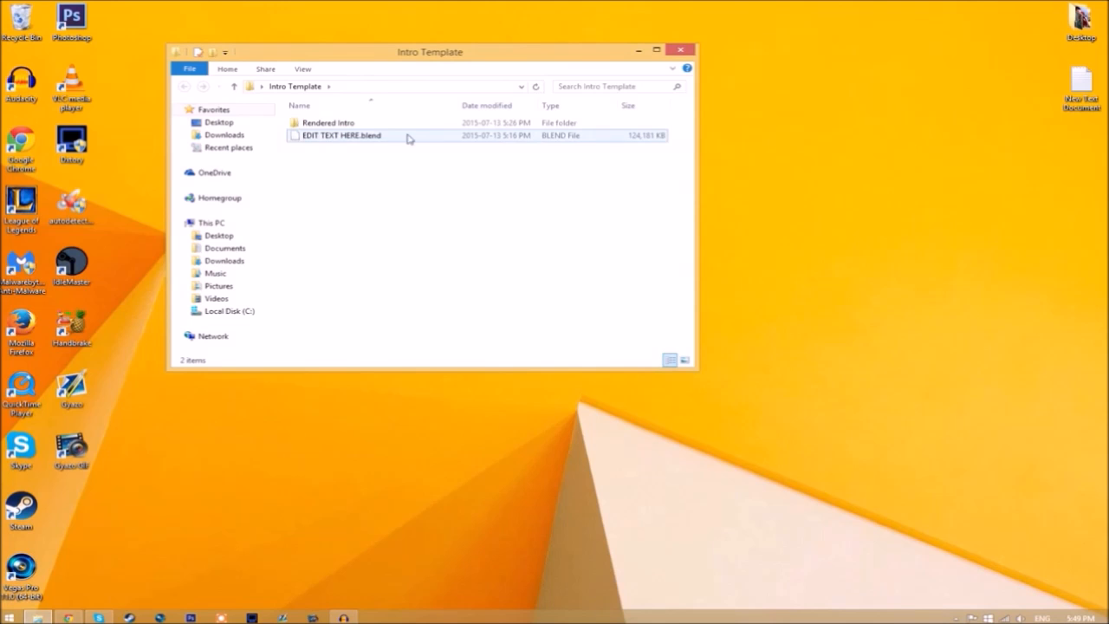
click(328, 122)
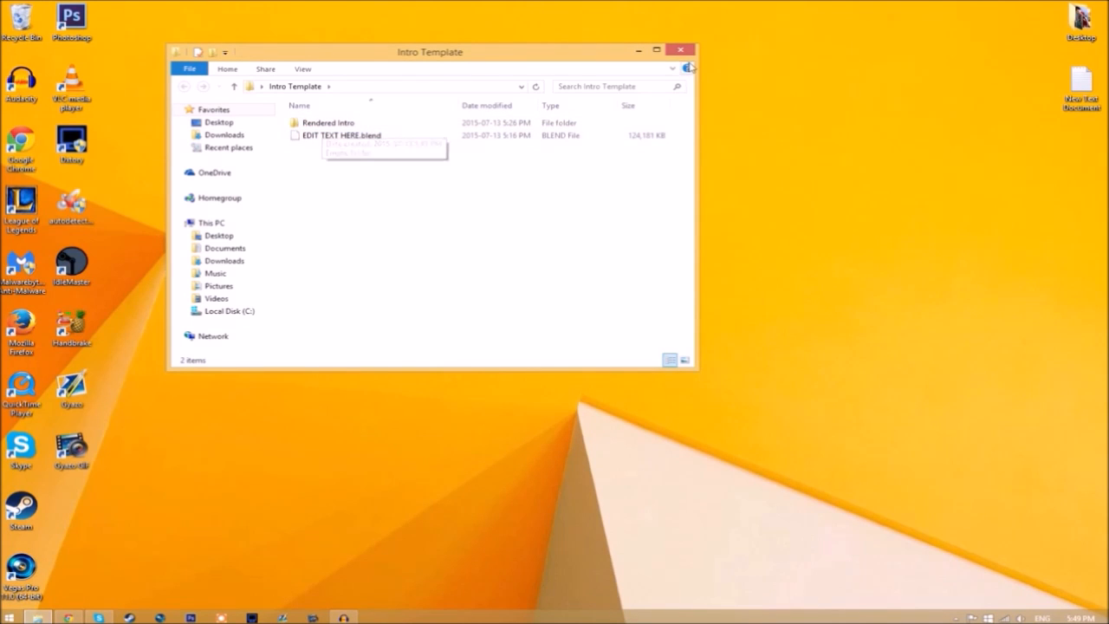
click(685, 47)
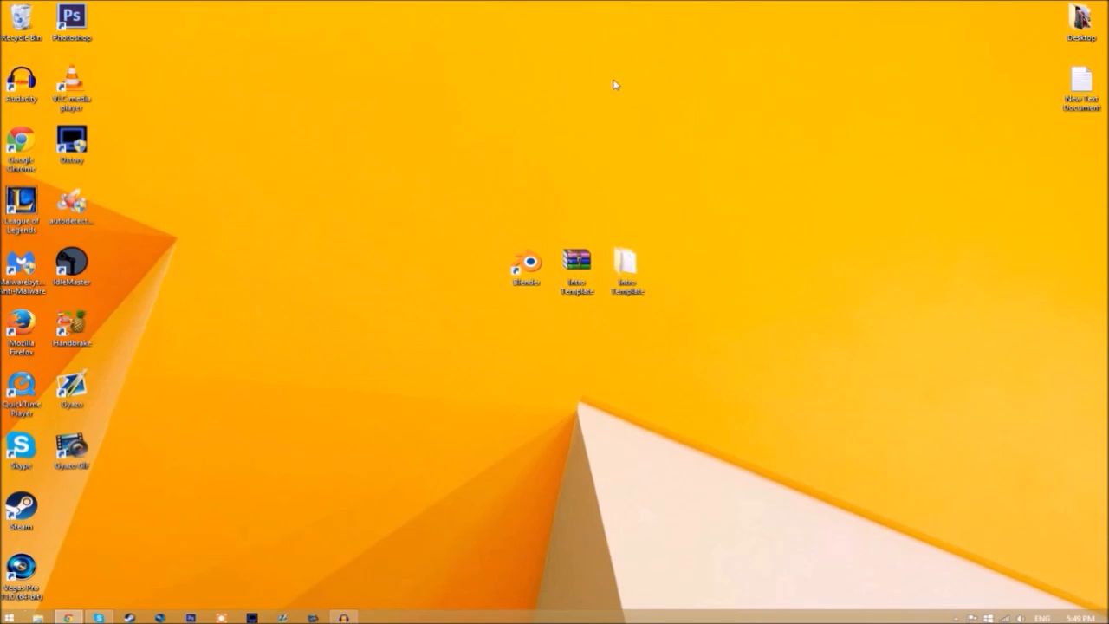
- Launch Blender from the desktop to load EDIT TEXT HERE.blend
double_click(525, 262)
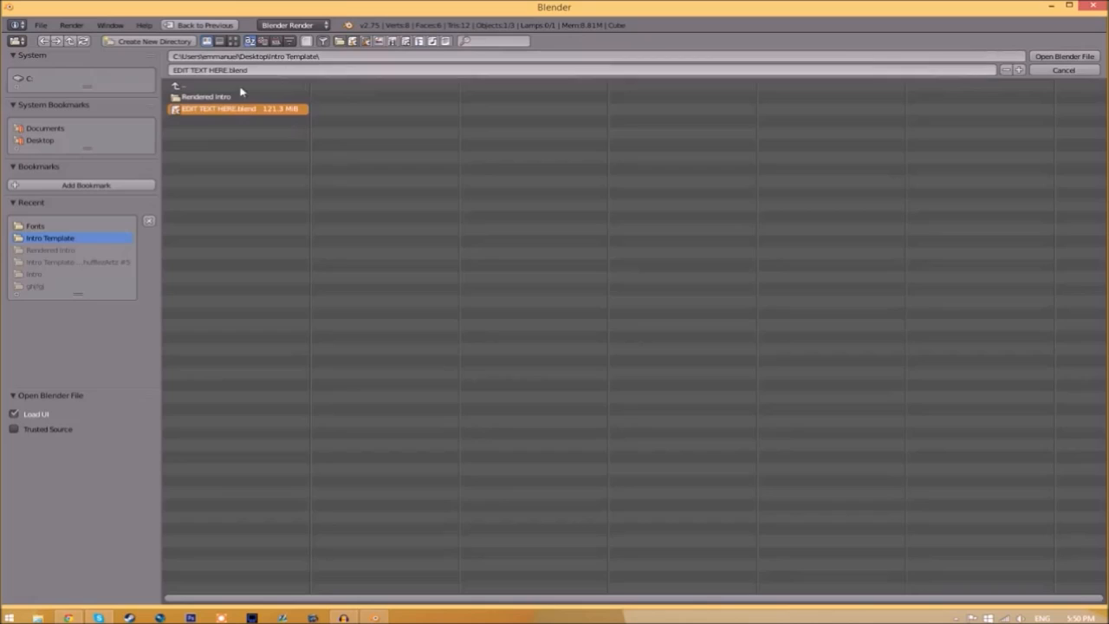
mouse_move(620, 108)
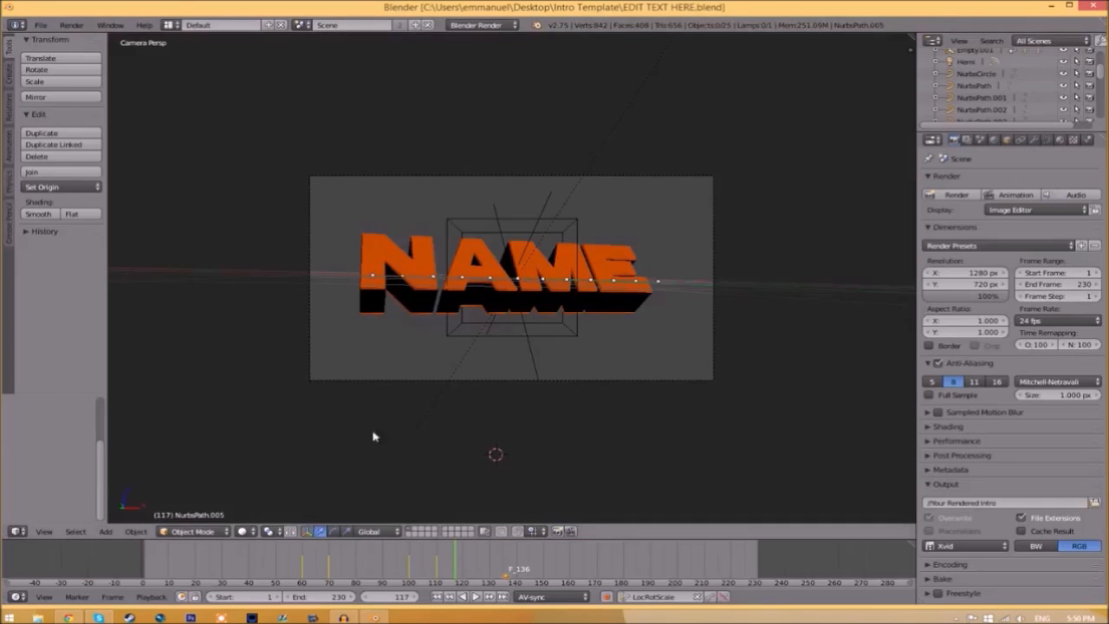
mouse_move(478, 359)
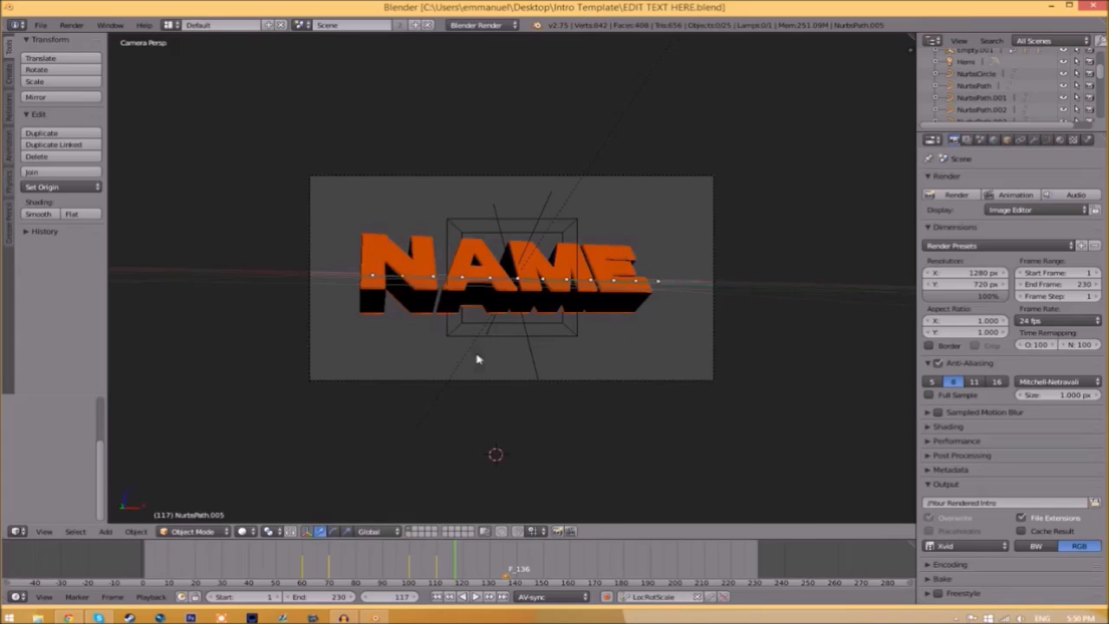
mouse_move(528, 286)
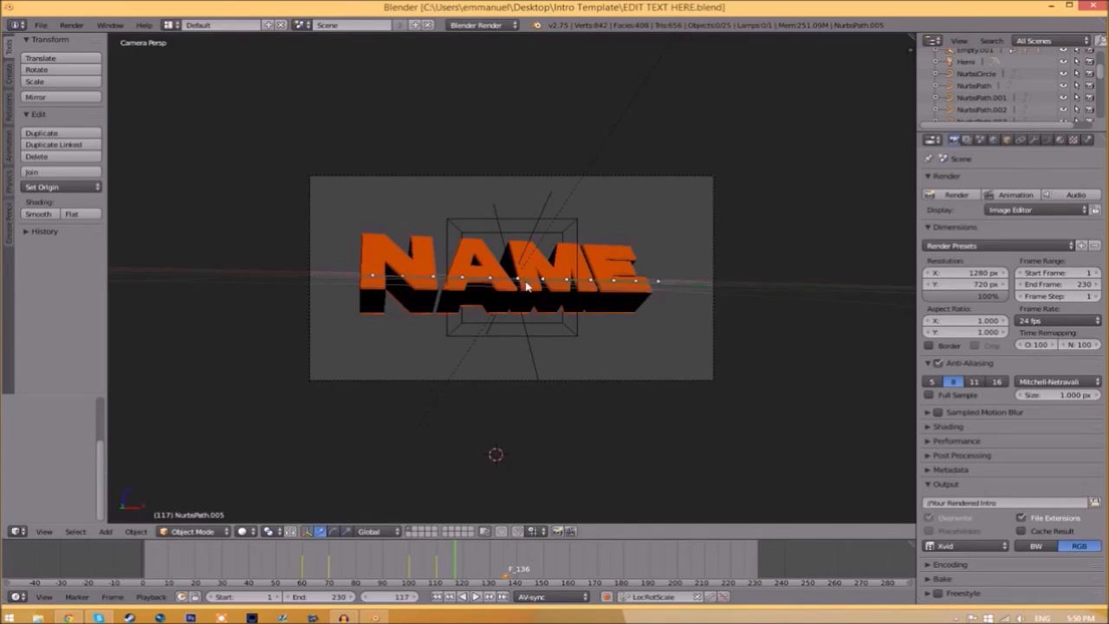
- Replace the template's NAME title text with TFT and return to Object Mode
key(Tab)
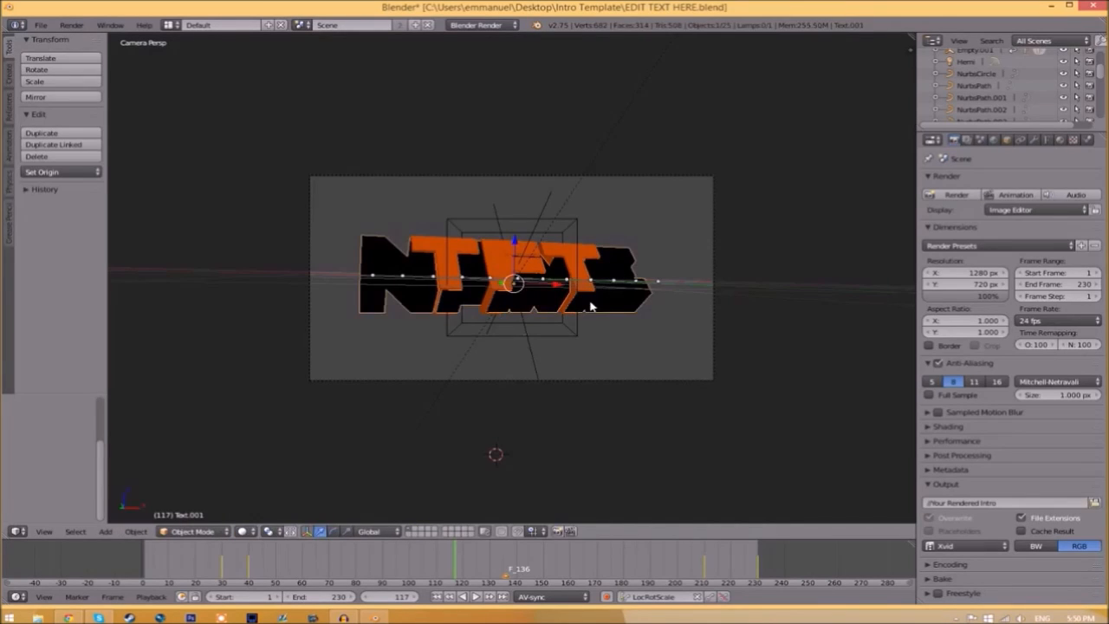
key(Tab)
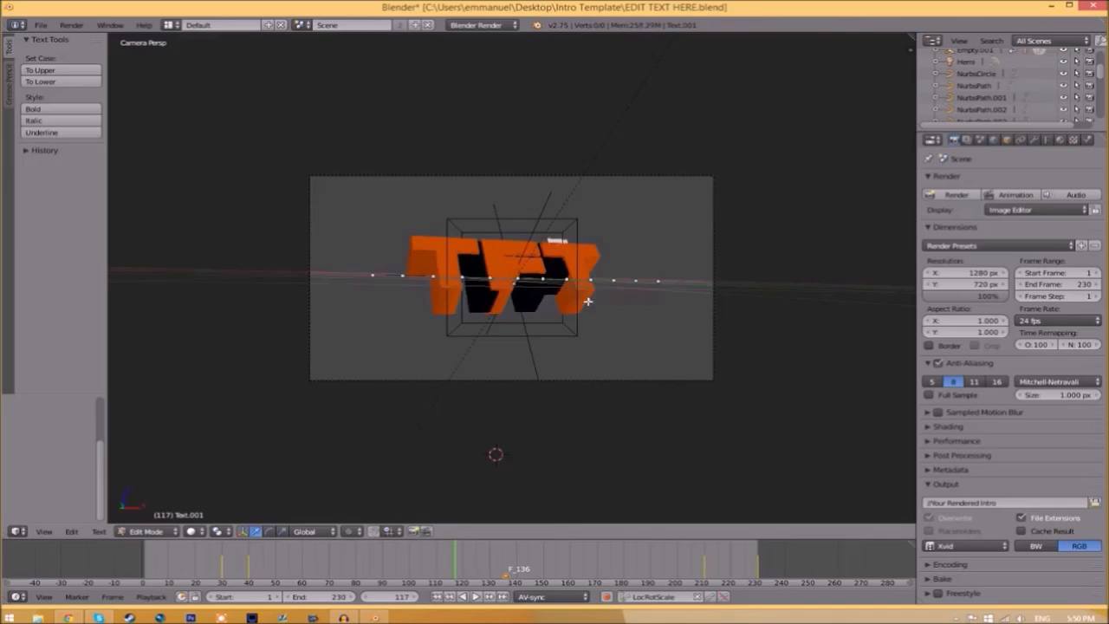
click(154, 531)
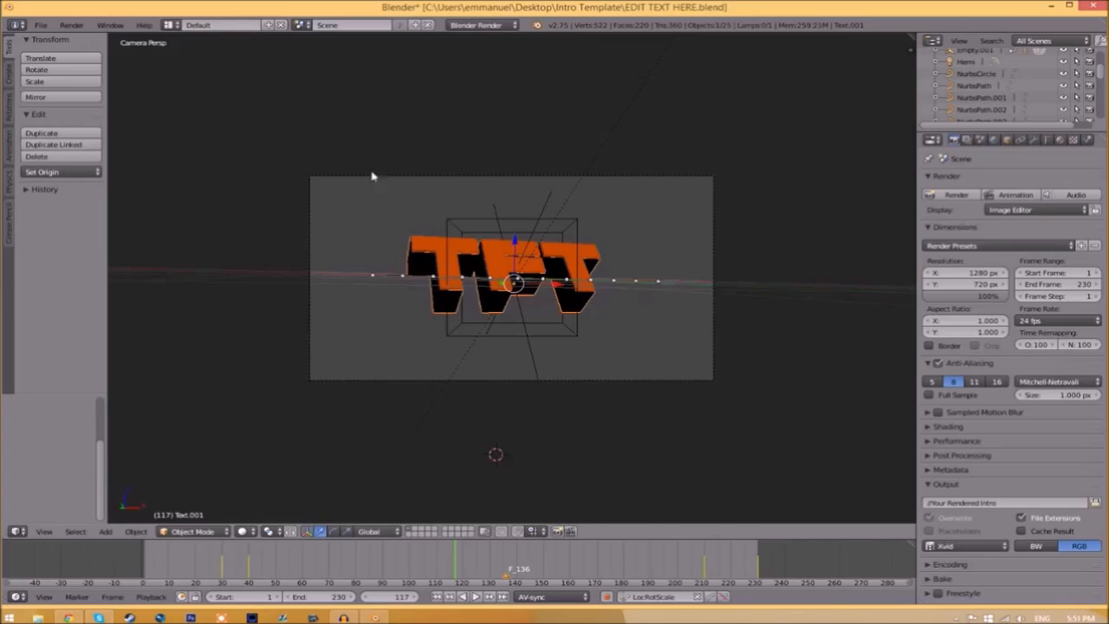
mouse_move(677, 271)
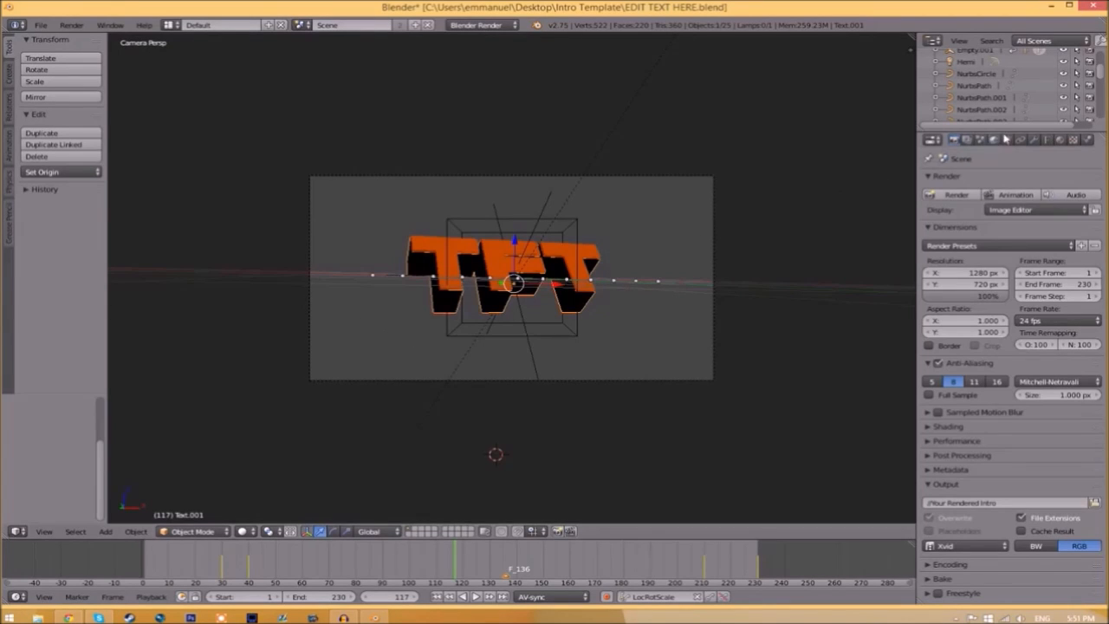
- Load Space Comics.ttf from C:\Windows\Fonts as the title's regular font
click(1045, 140)
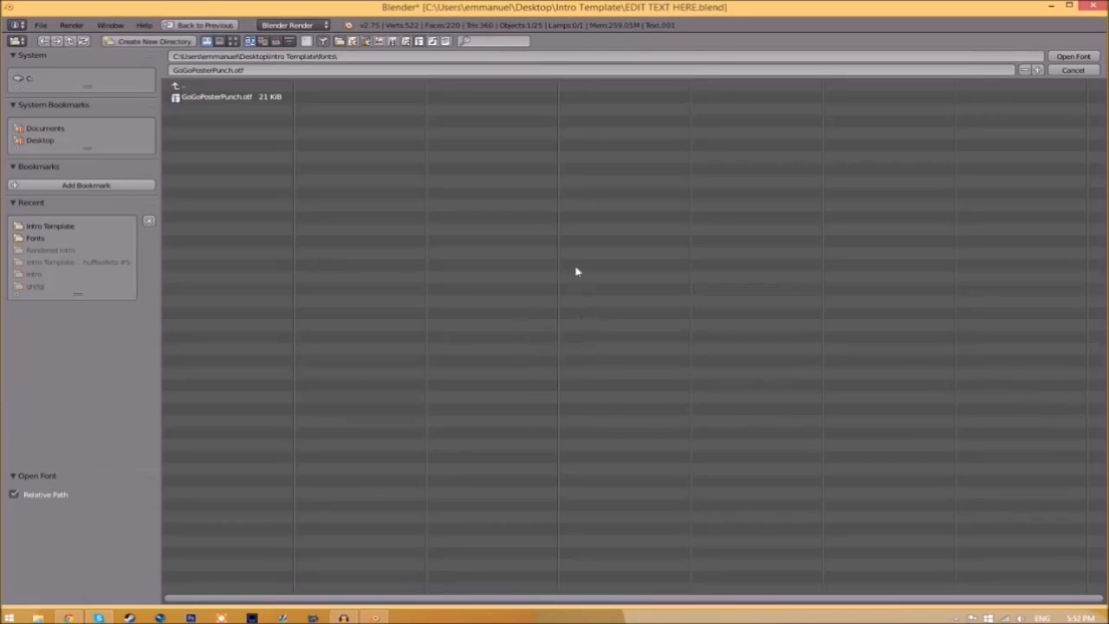
mouse_move(526, 310)
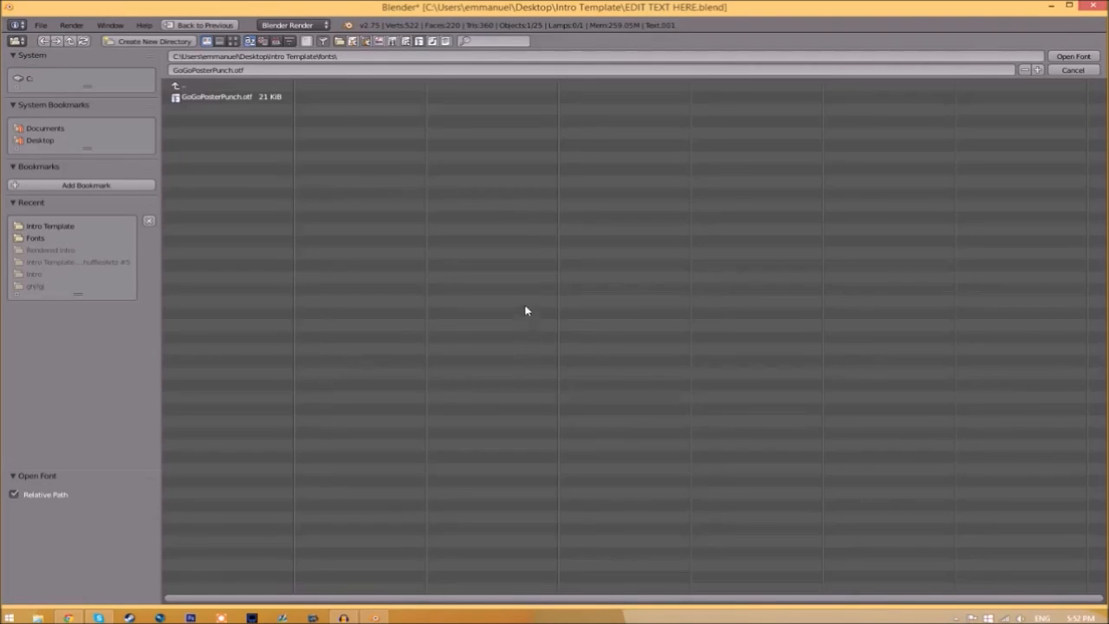
click(37, 80)
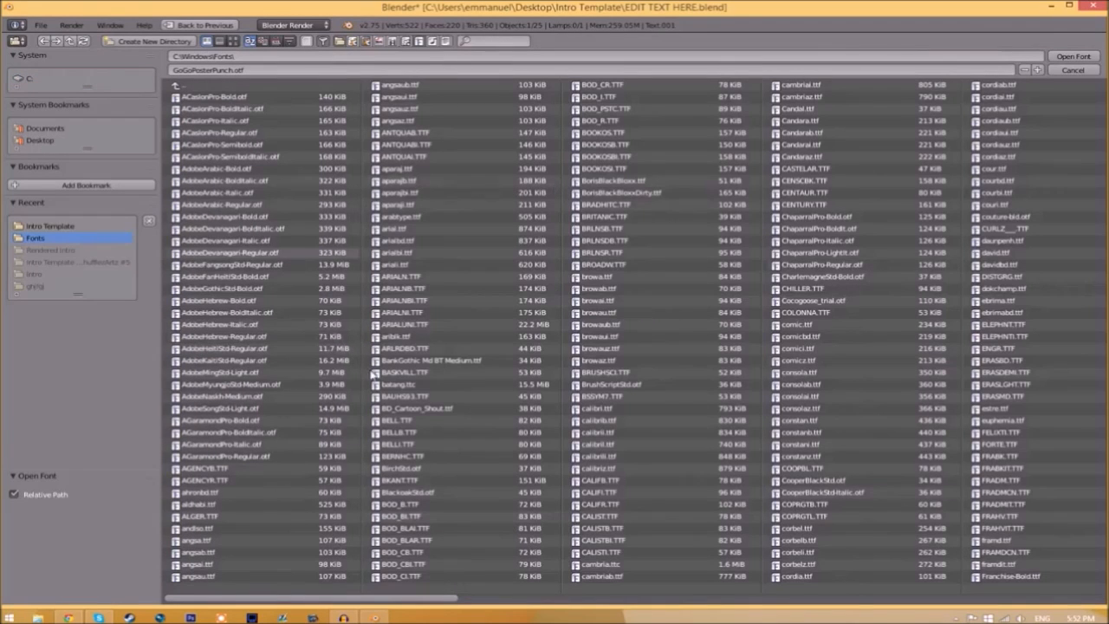
mouse_move(337, 182)
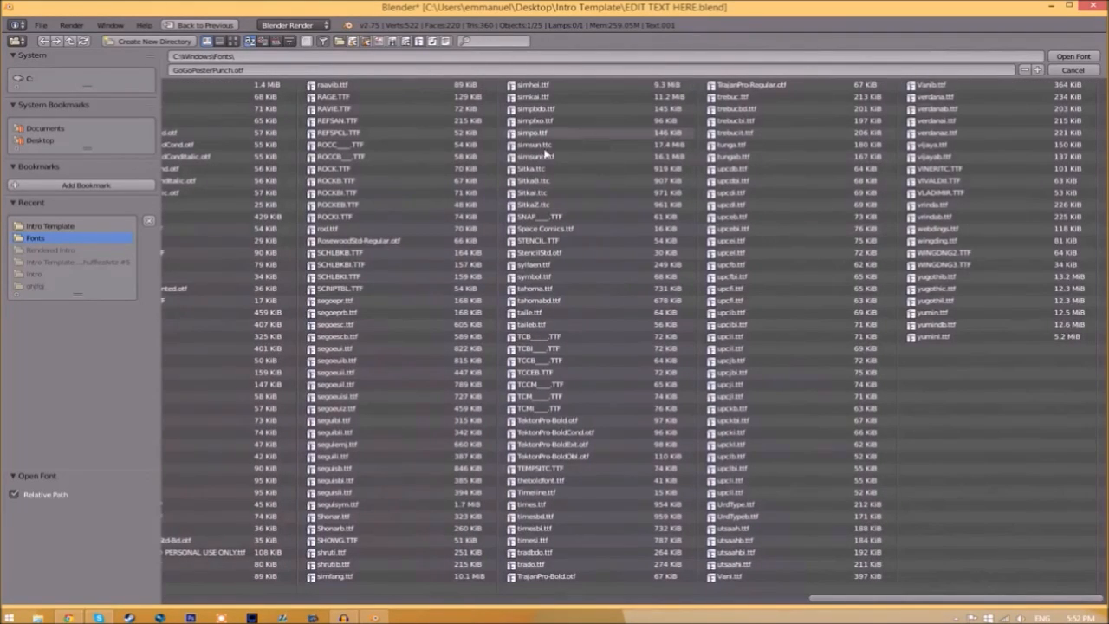
click(541, 228)
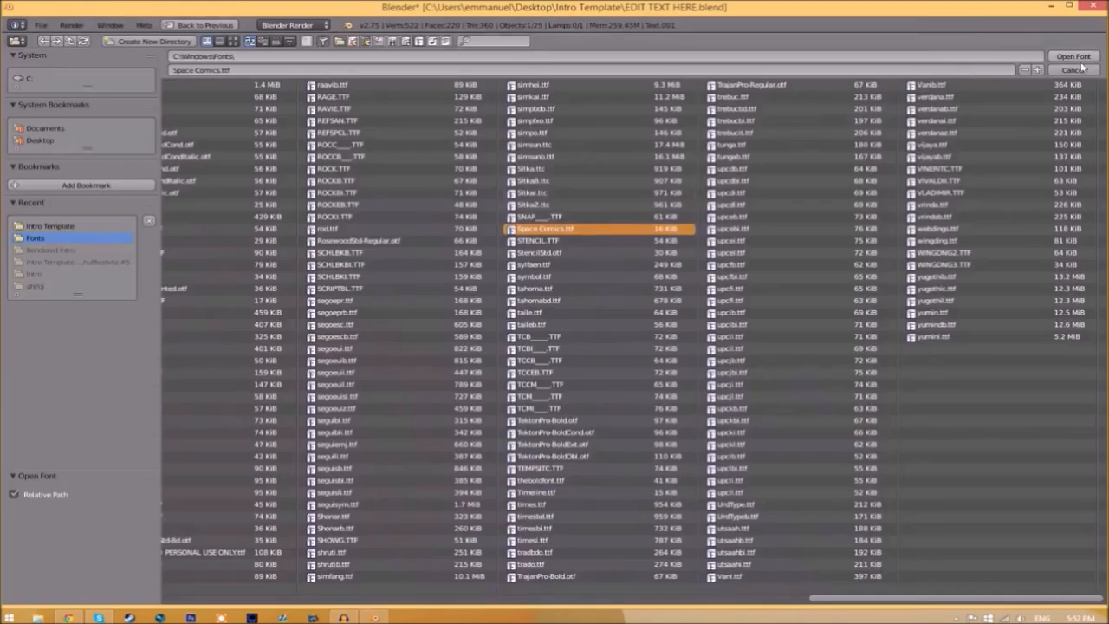
click(1067, 48)
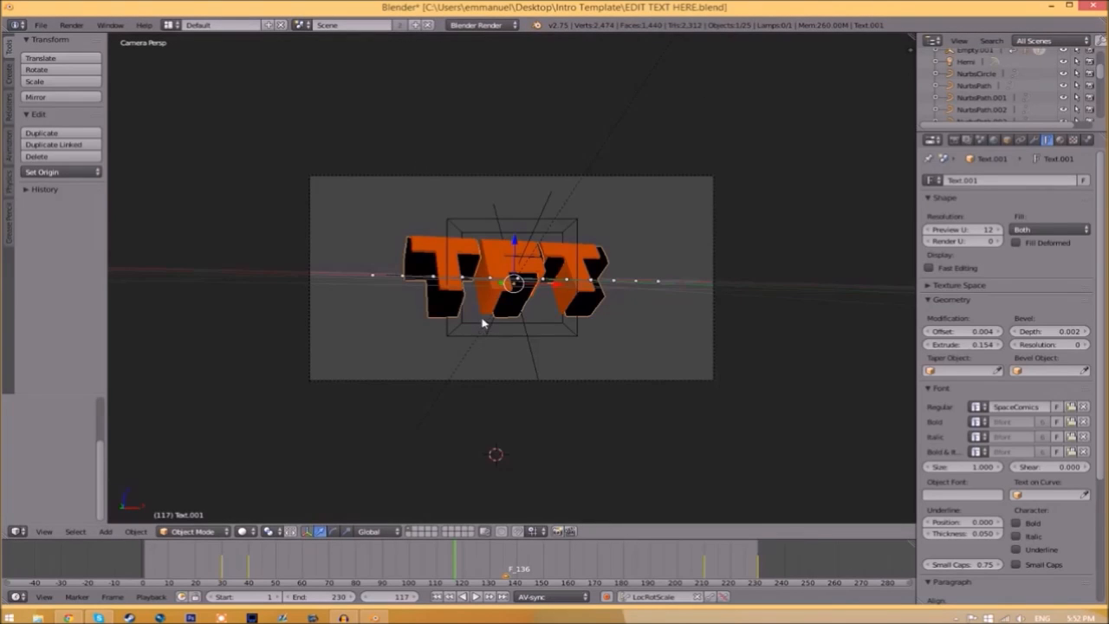
mouse_move(478, 262)
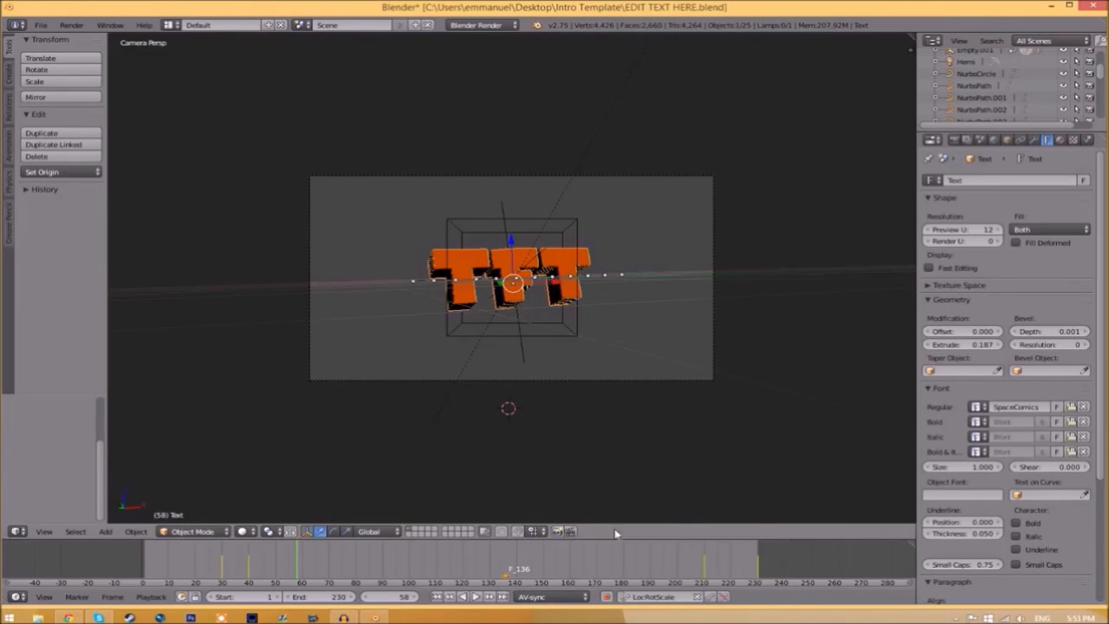
- Bring up the Render properties to configure MPEG-4 video output
click(932, 140)
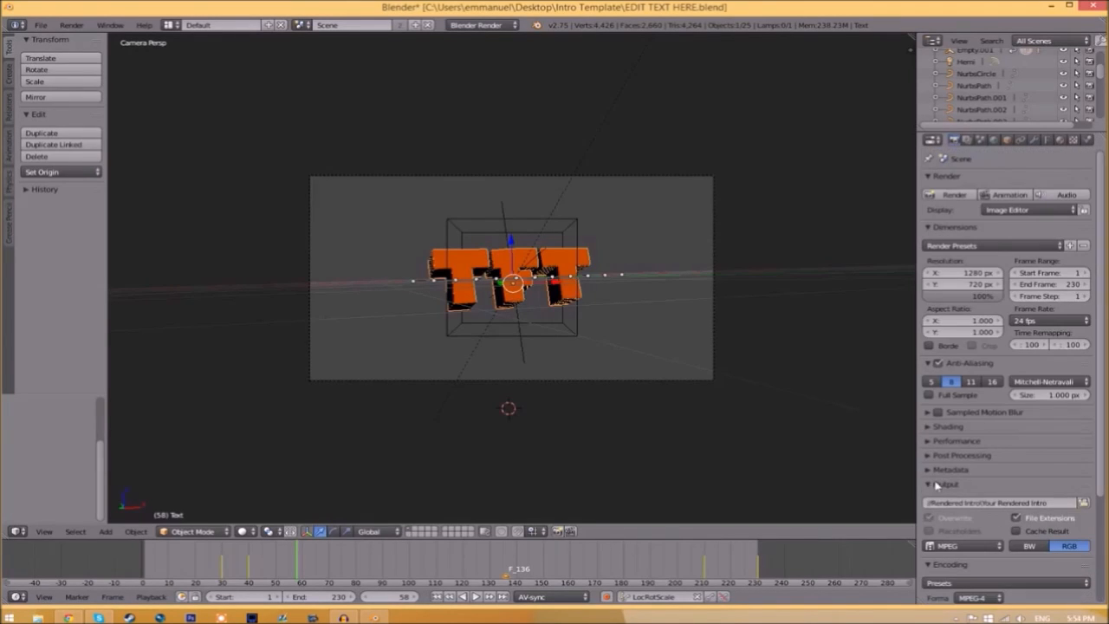
mouse_move(983, 503)
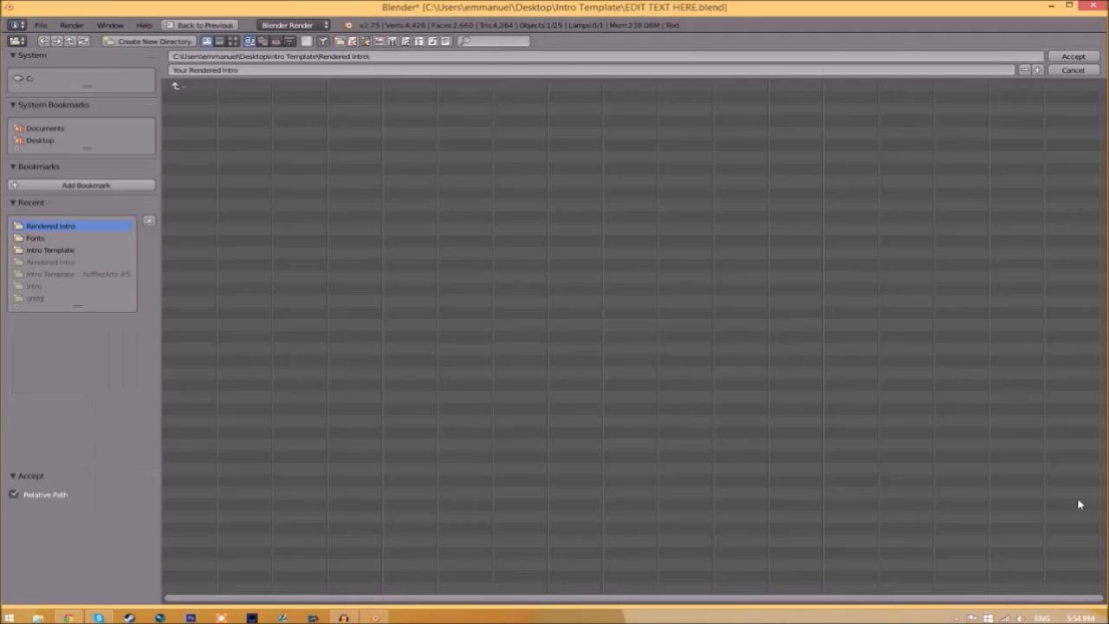
- Set the render output to the Rendered Intro folder with file name INTRO TEMPLATE
click(50, 249)
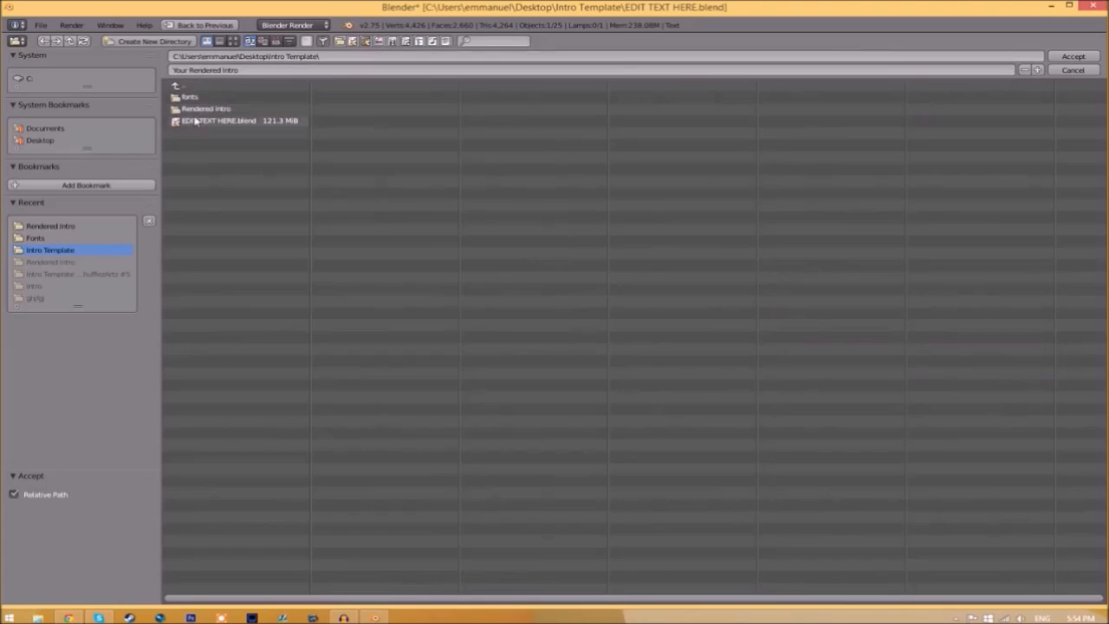
double_click(206, 107)
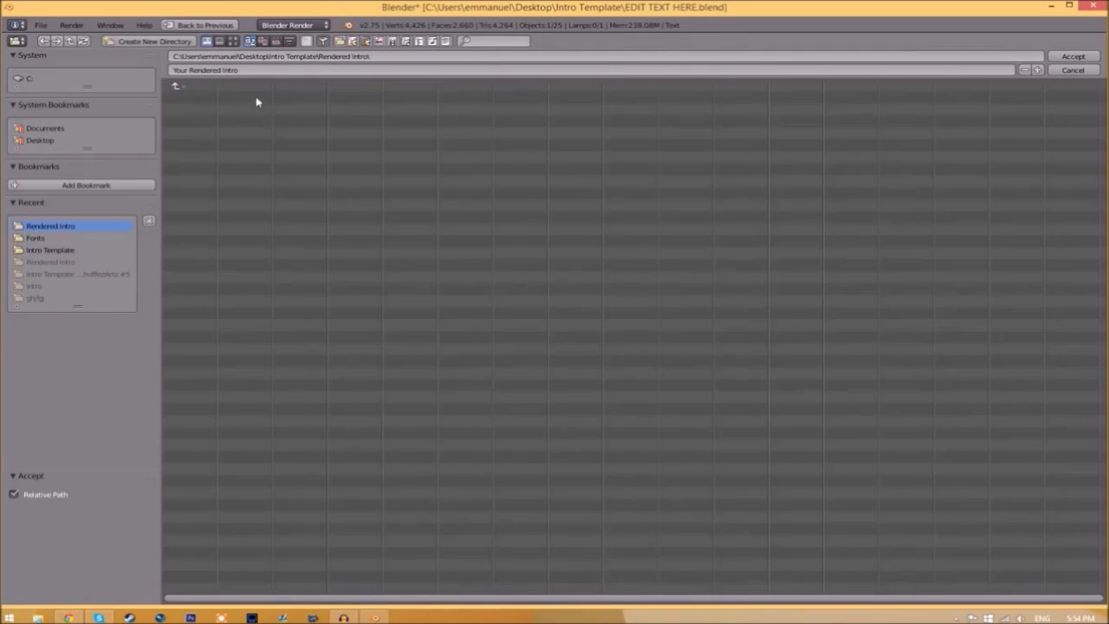
click(1071, 53)
text(INTRO TEMPLATE)
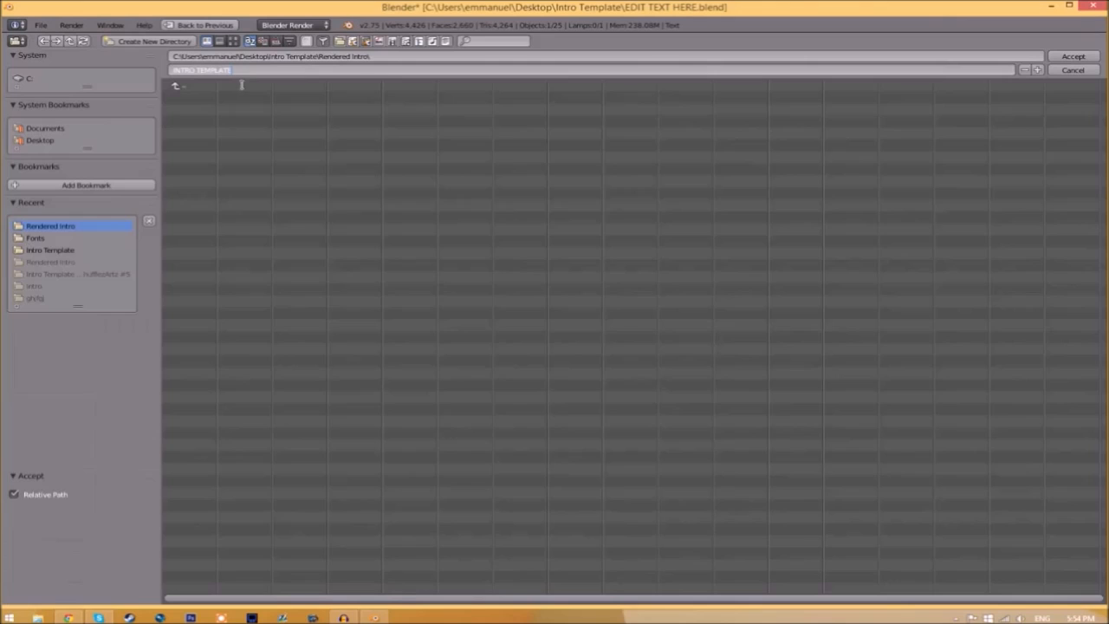
click(1084, 54)
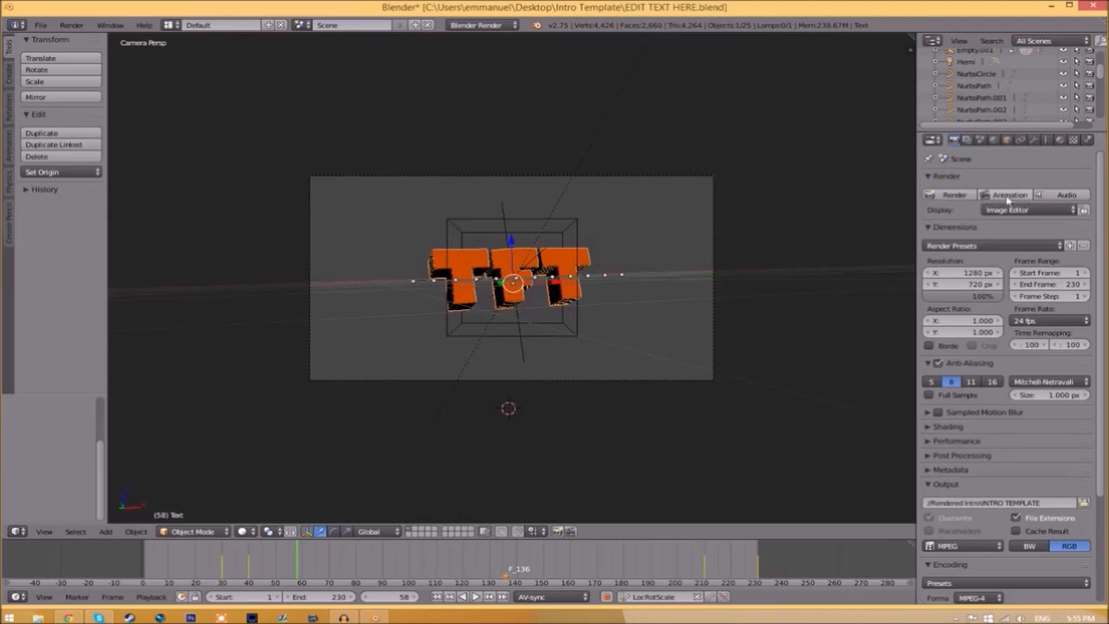
- Start Render Animation from the Render menu
click(86, 21)
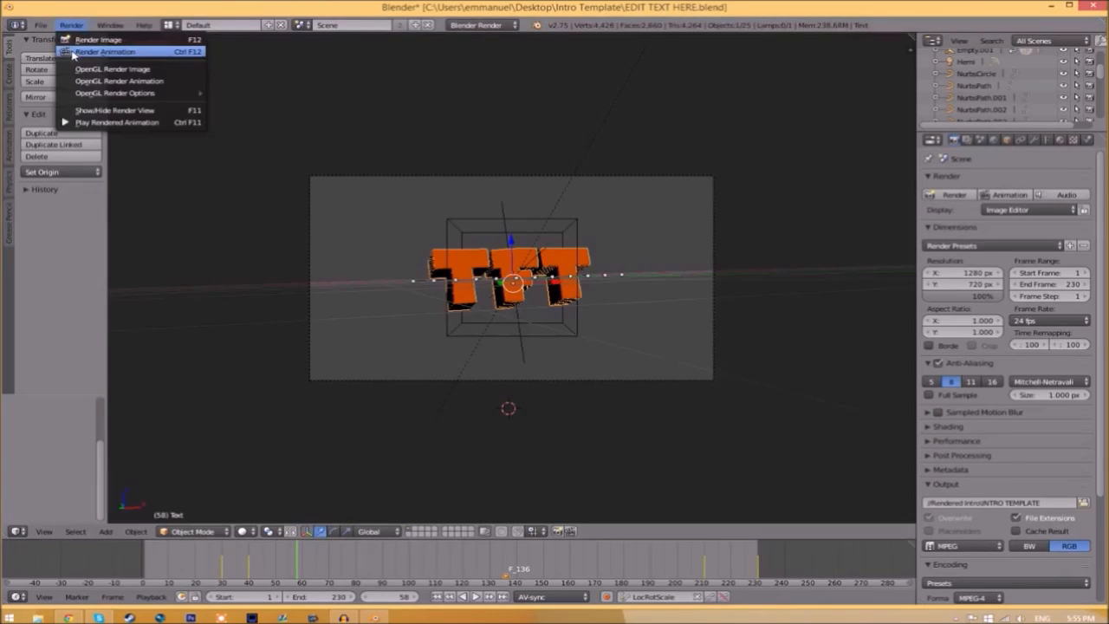
click(117, 53)
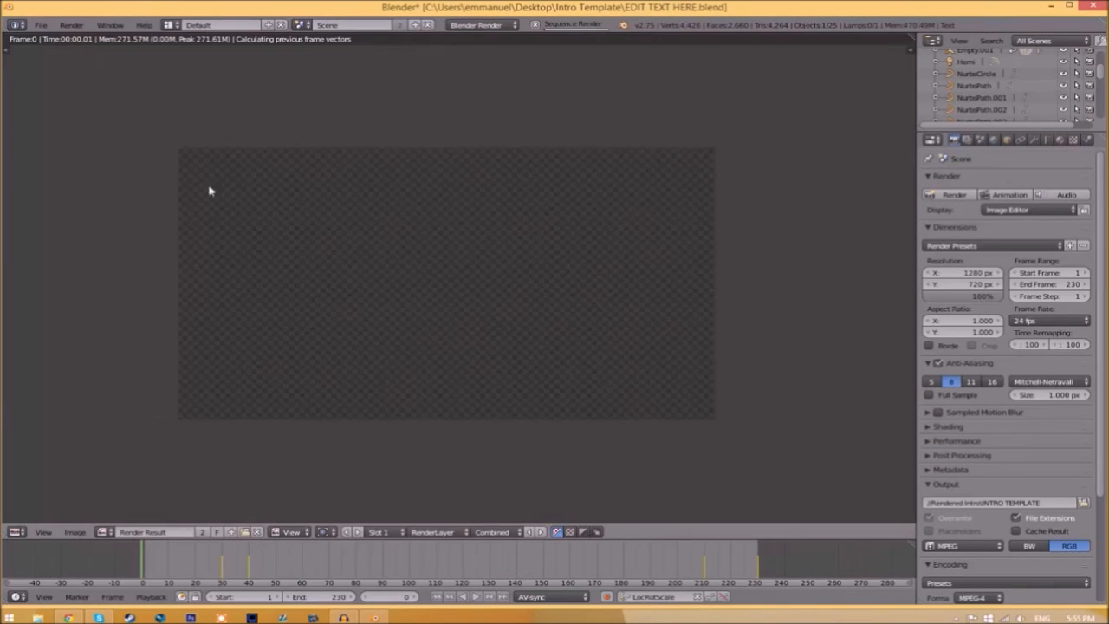